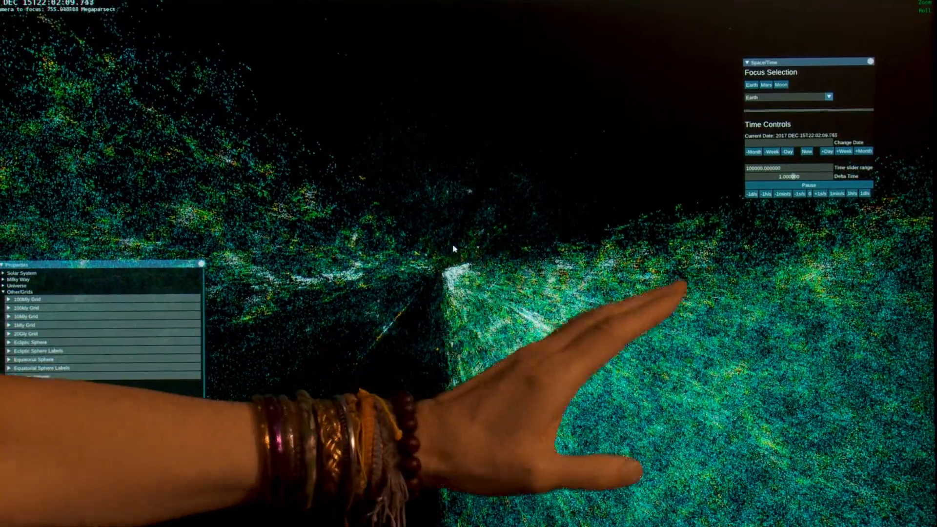
Step: Expand the Galactic Sphere grid to reveal its enabled state, colour, segments, line width and radius
{"action": "left_click", "coordinate": [7, 375]}
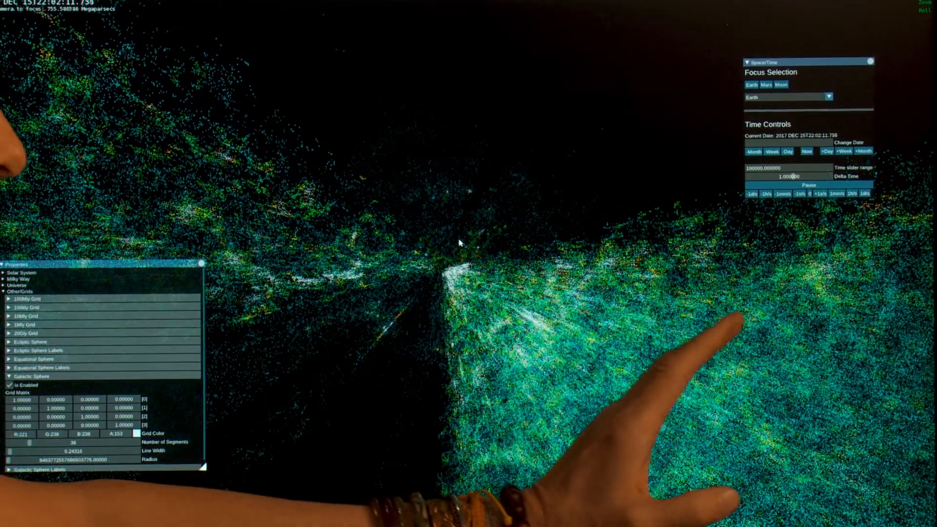